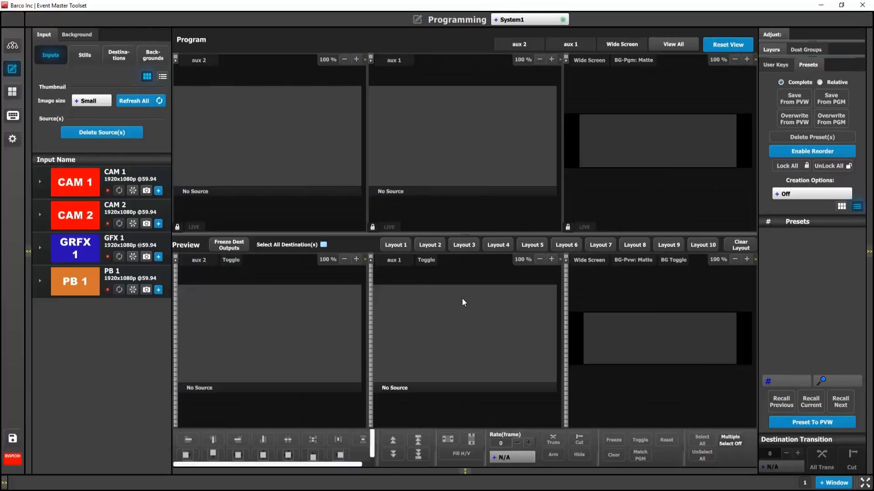
mouse_move(319, 309)
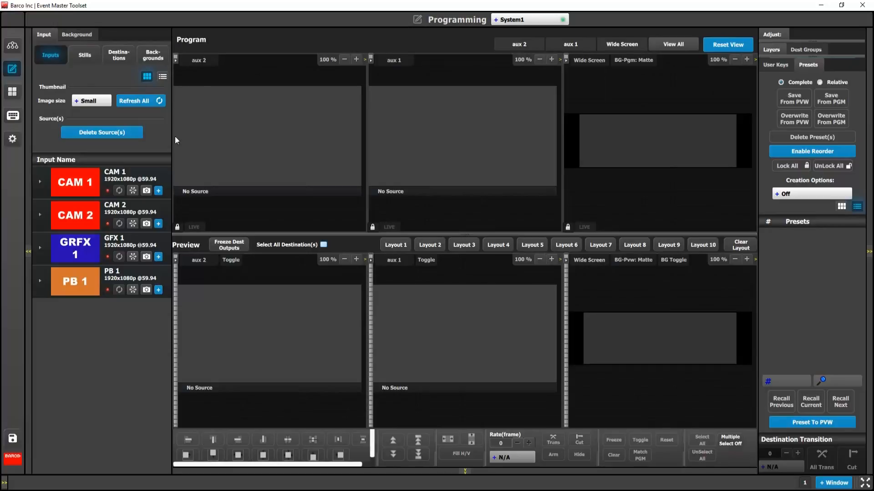
mouse_move(706, 234)
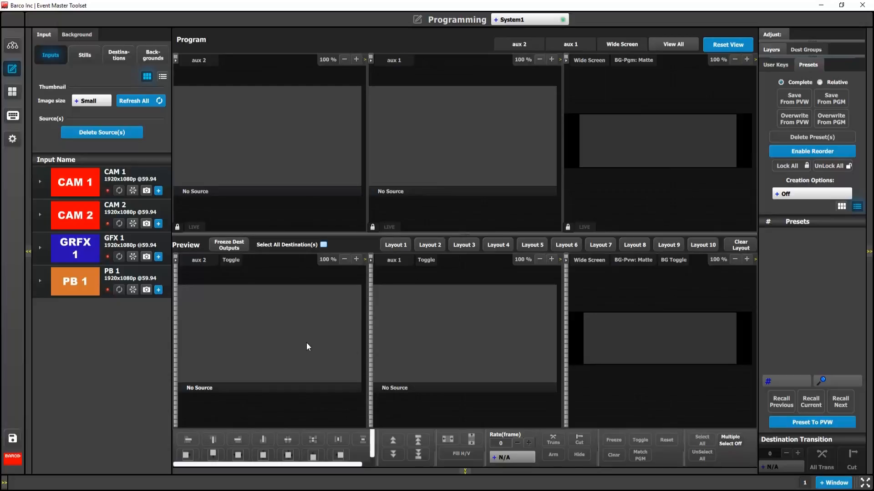
mouse_move(349, 75)
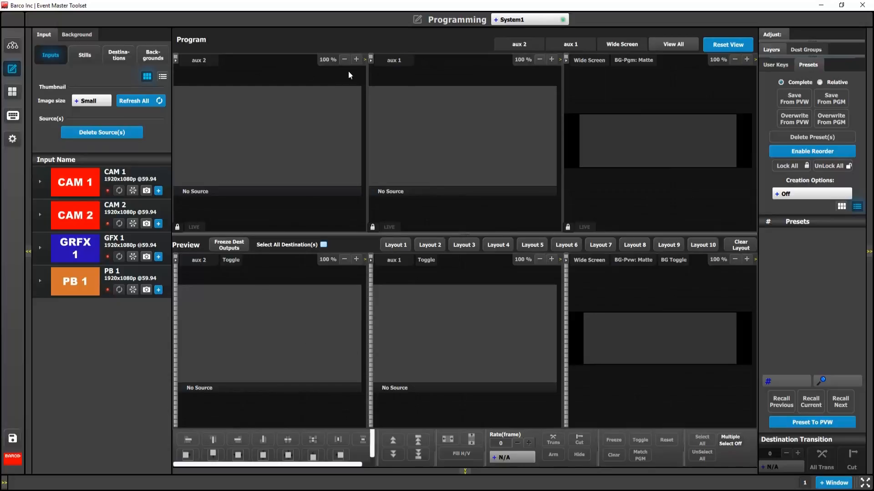
mouse_move(840, 77)
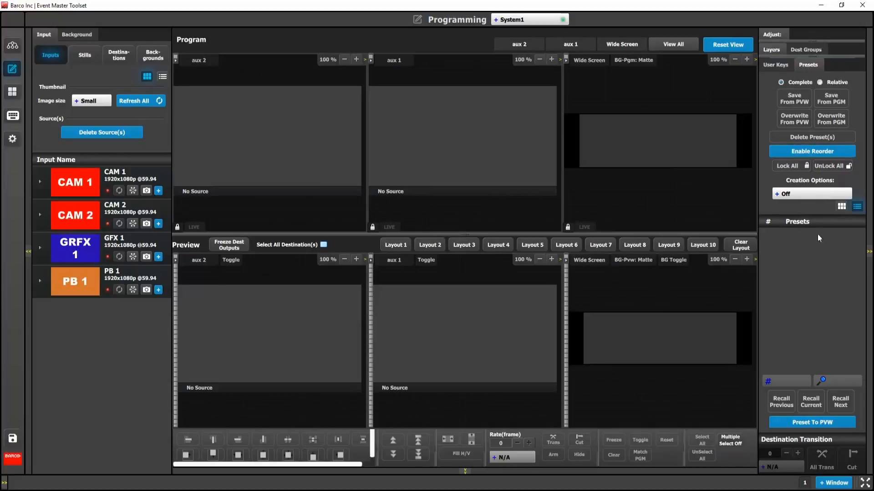
mouse_move(794, 445)
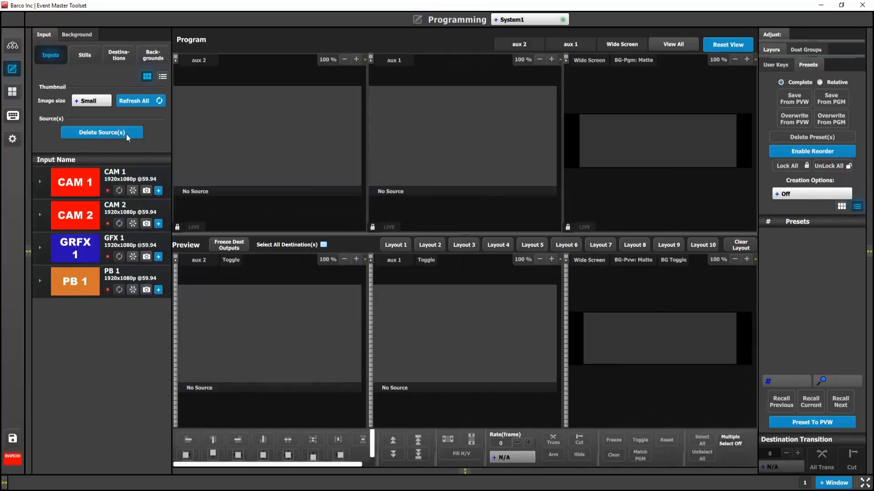
Place Wide BG from the Backgrounds list, then return to the Inputs list.
click(76, 34)
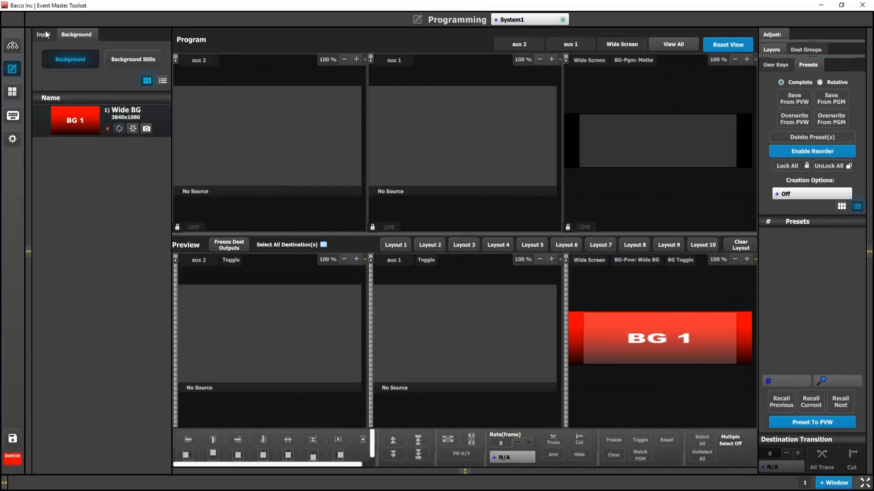
click(44, 34)
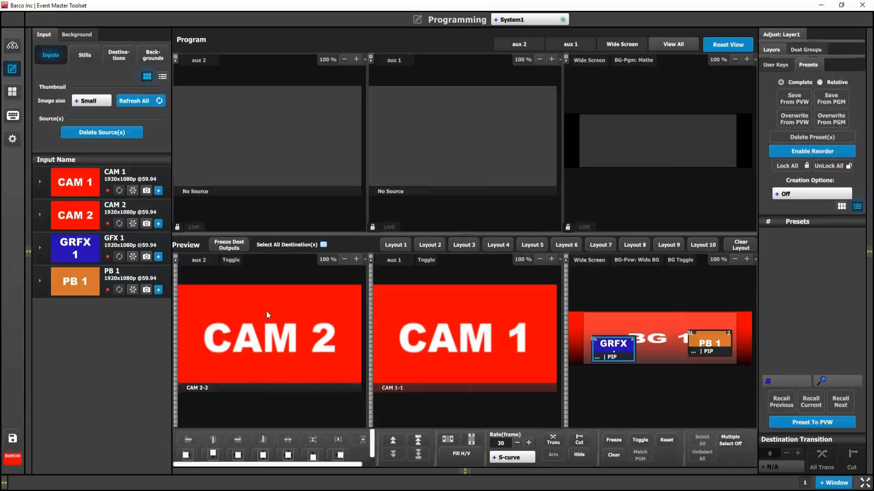
mouse_move(591, 264)
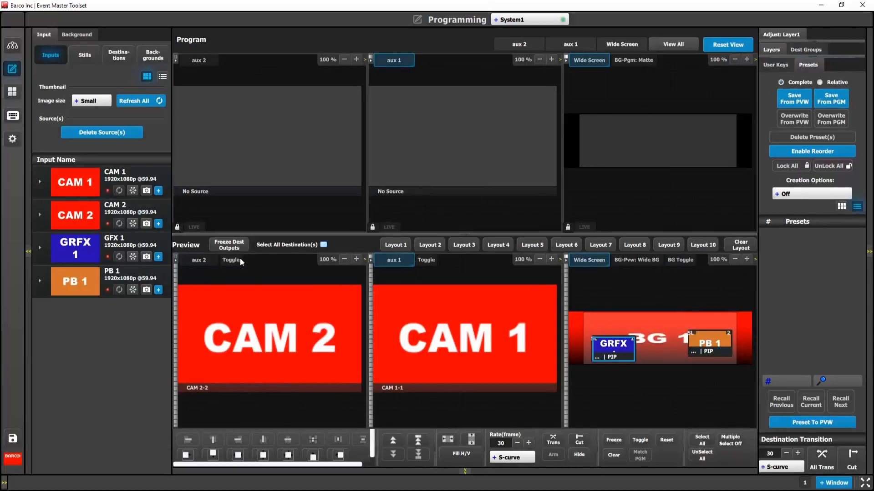
Select all destinations and take the preview look to program with All Trans.
click(323, 245)
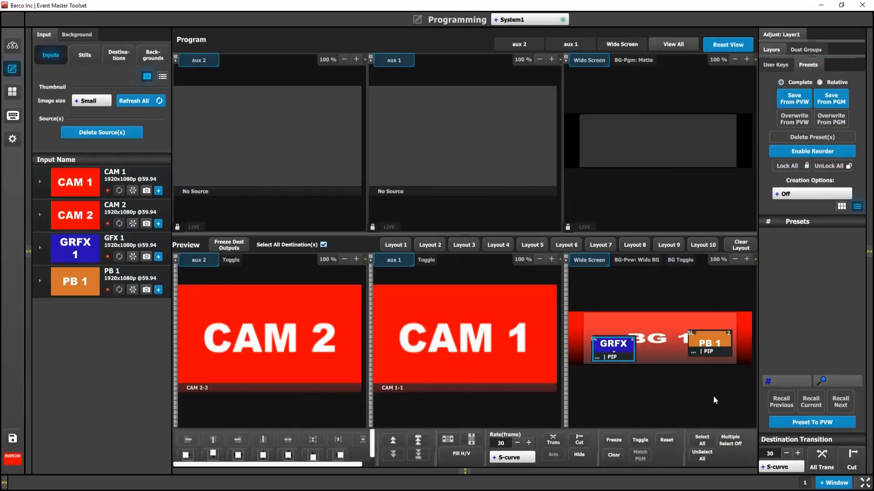
click(821, 460)
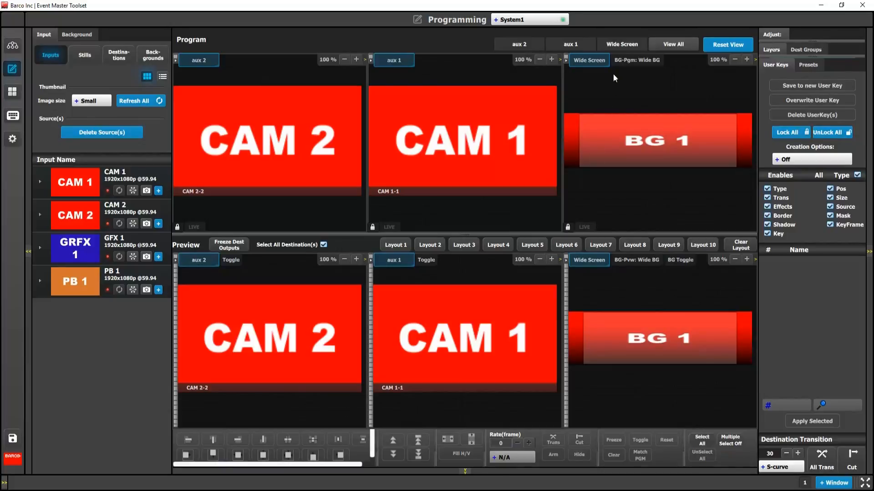
On Wide Screen, save GRFX 1's centred position as a position-only user key 'center'.
click(620, 45)
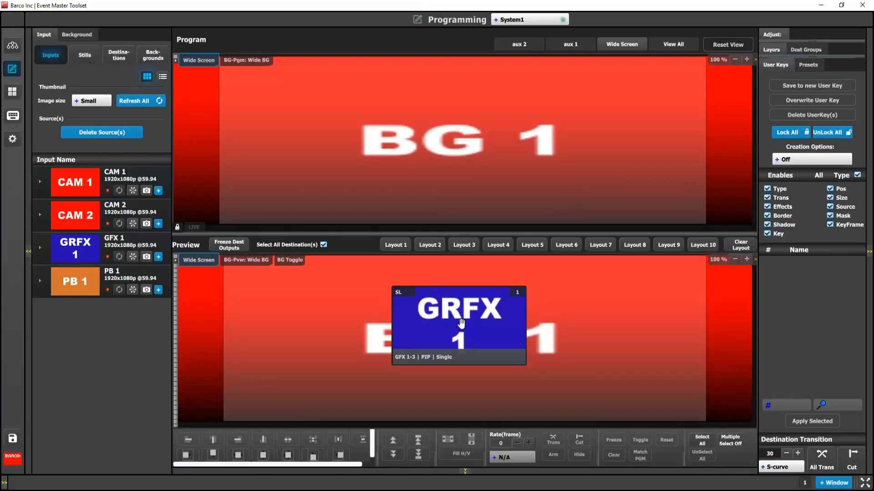
click(459, 322)
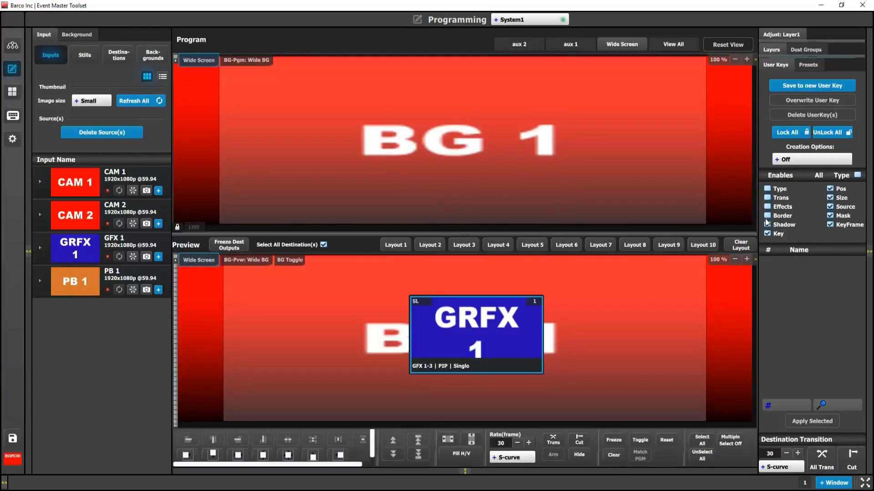
click(829, 198)
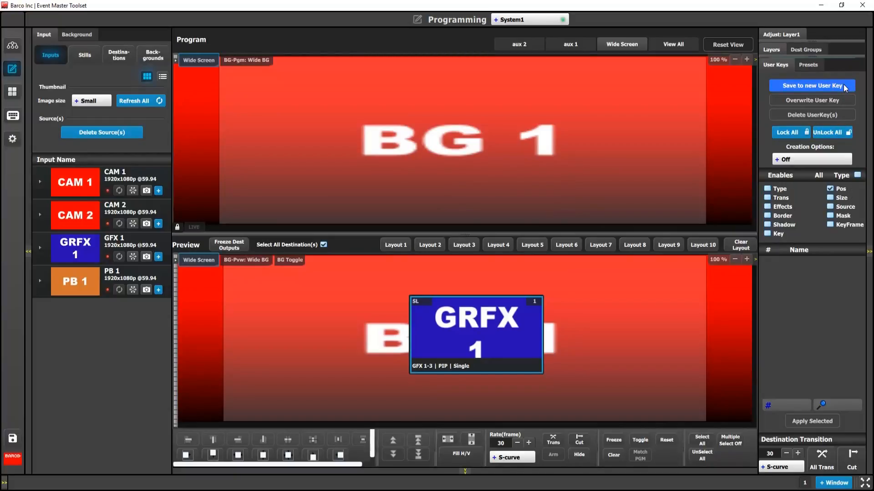
click(812, 85)
text(center)
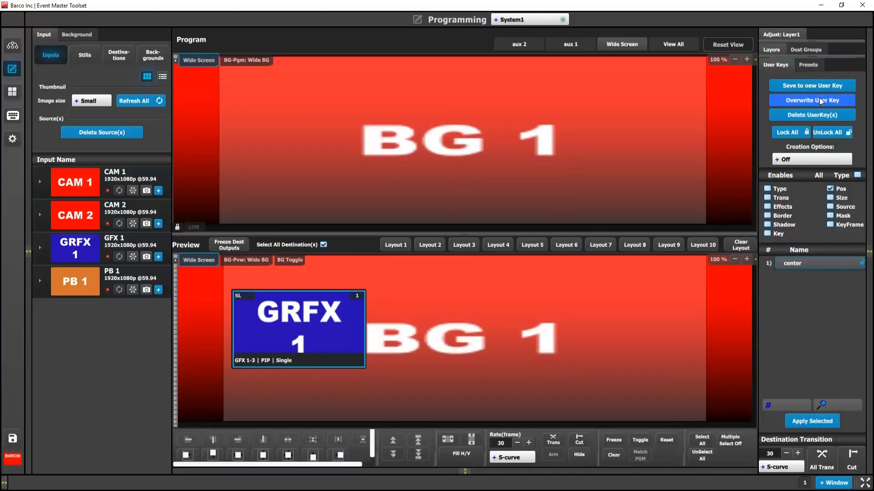
Save GRFX 1's left and right positions as user keys 'left' and 'right'.
click(812, 85)
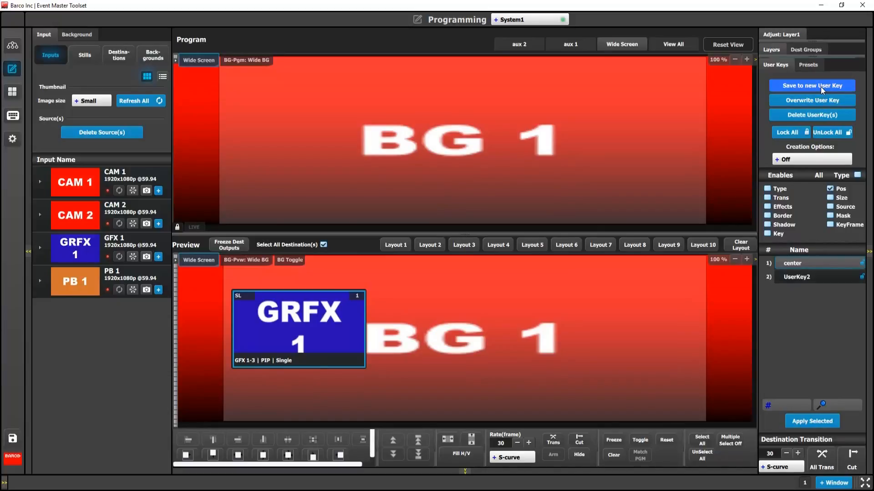
click(816, 277)
text(left)
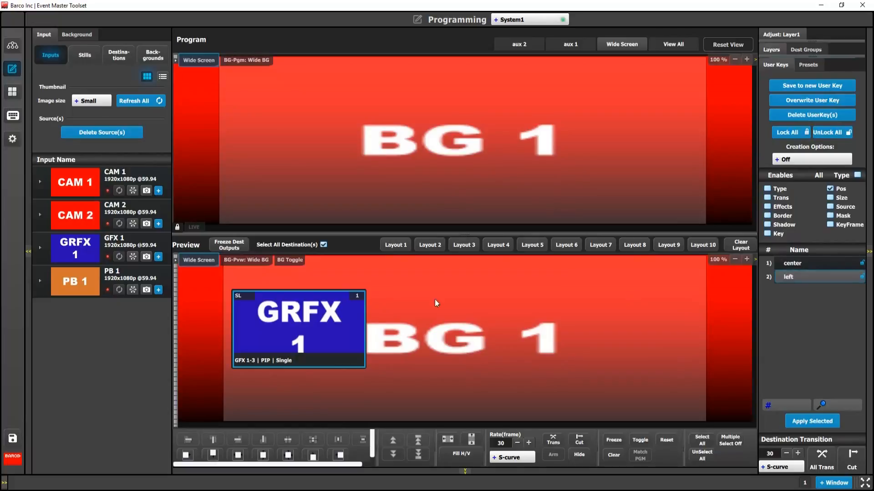
drag(298, 329, 561, 333)
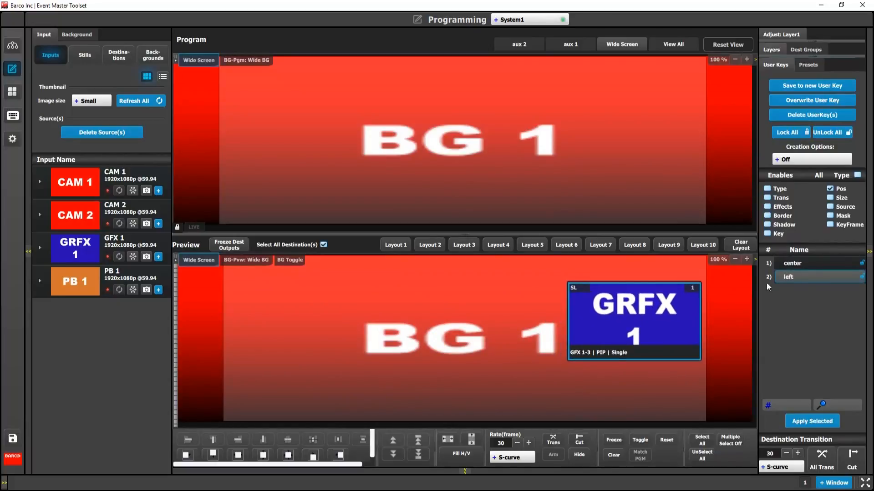
click(811, 85)
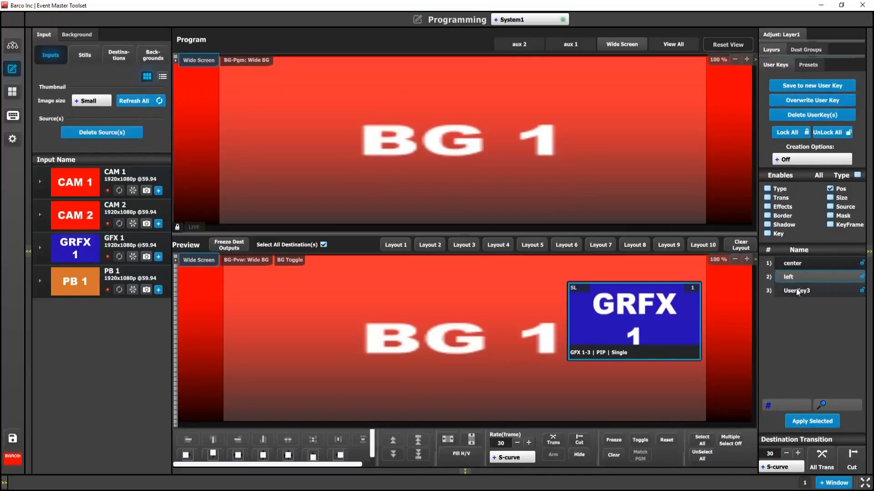
text(right)
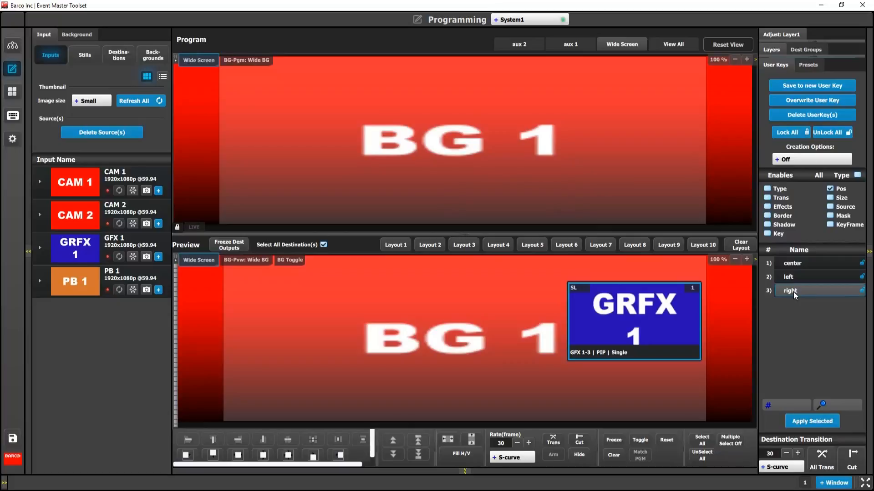
mouse_move(655, 313)
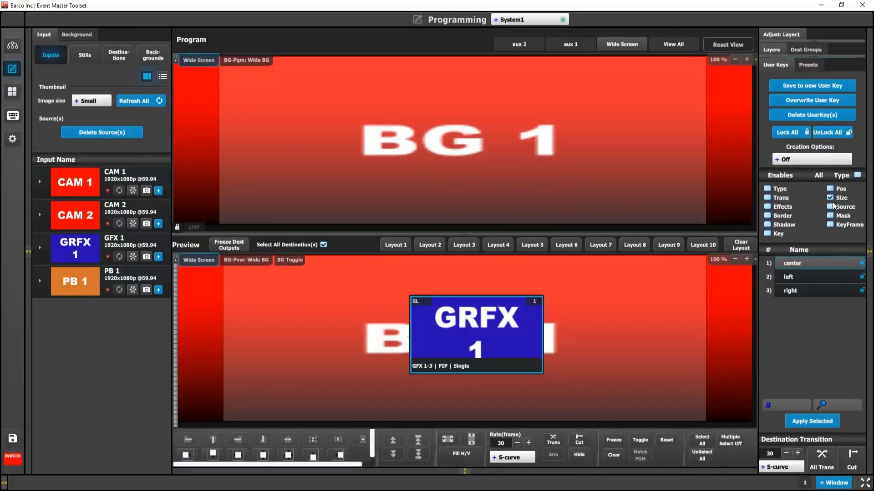
mouse_move(641, 295)
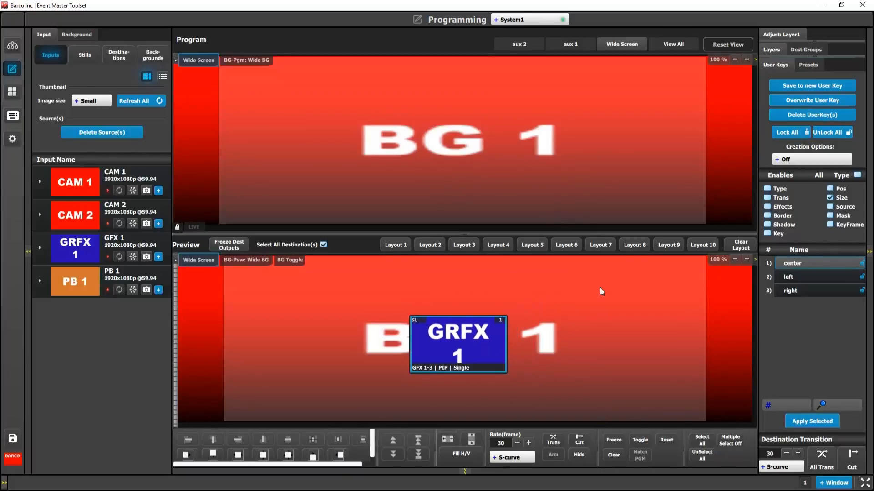
Save GRFX 1's window sizes as user keys 'small' and 'big'.
click(811, 85)
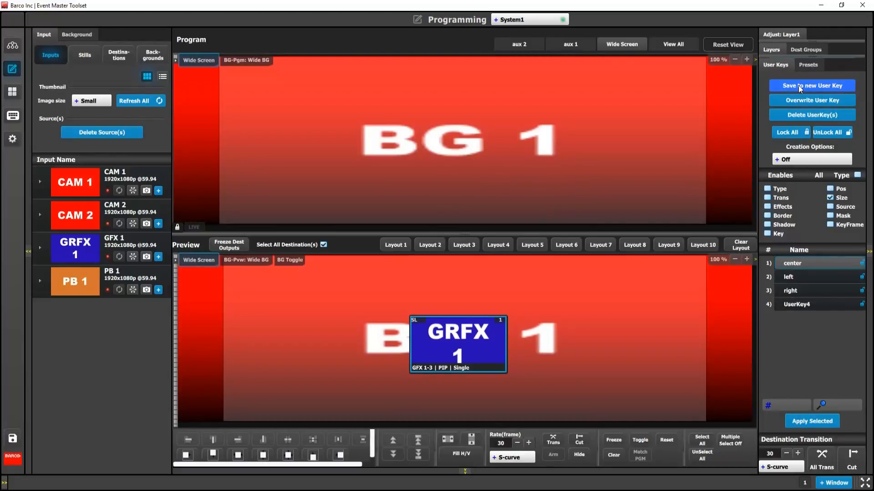
double_click(817, 304)
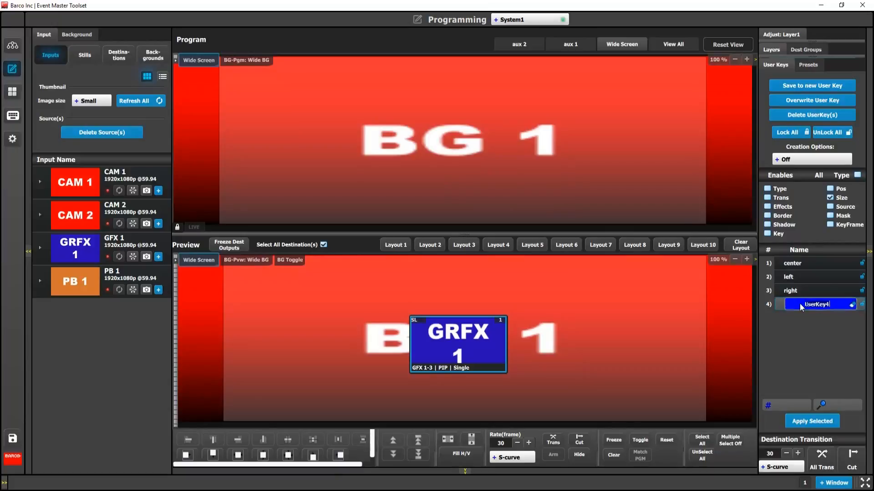
text(small)
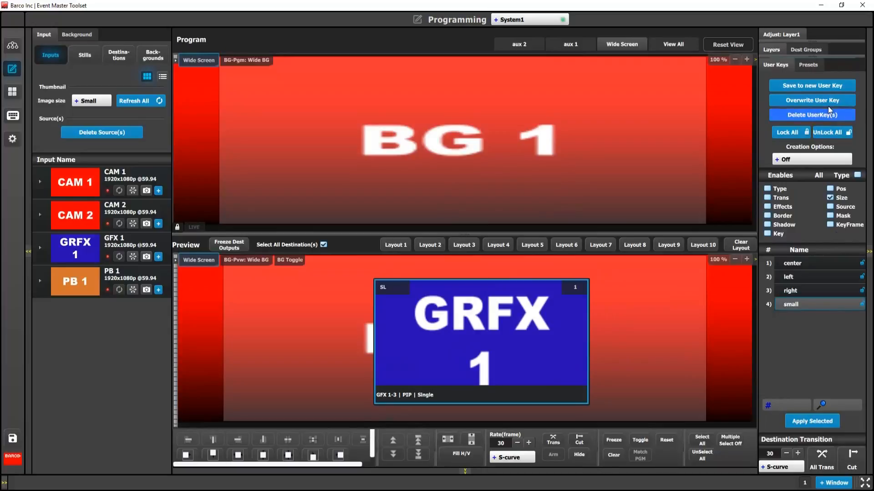
click(811, 85)
text(big)
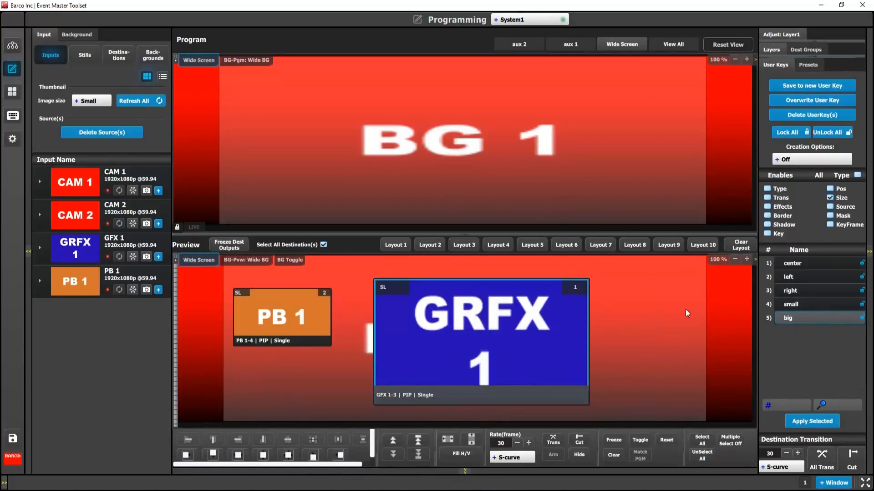
Add PB 1 as a preview window and select it in the User Keys list.
click(807, 65)
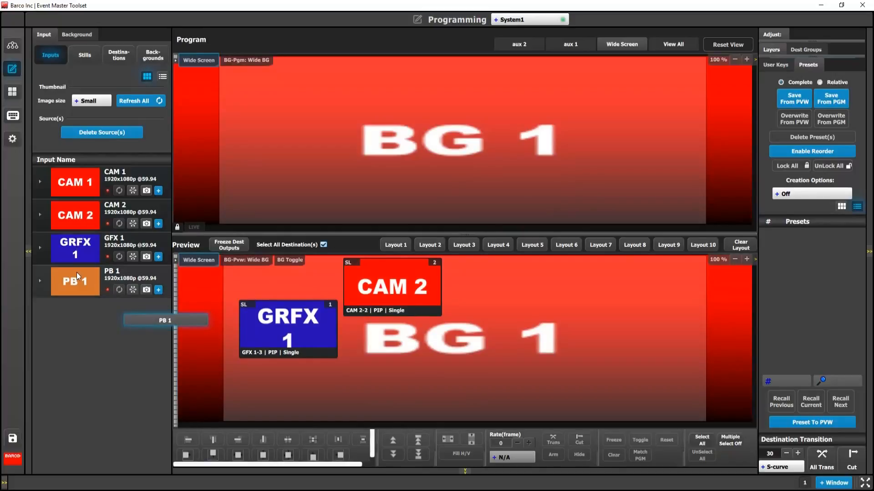
drag(75, 281, 395, 371)
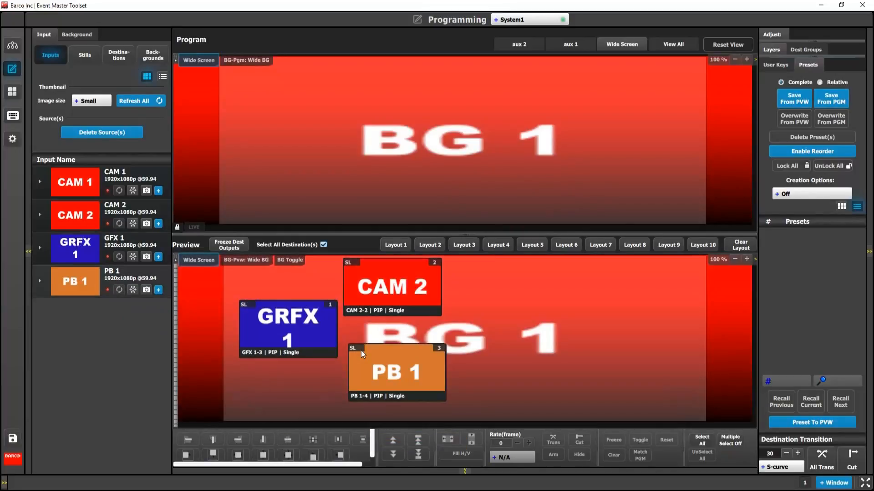
click(775, 64)
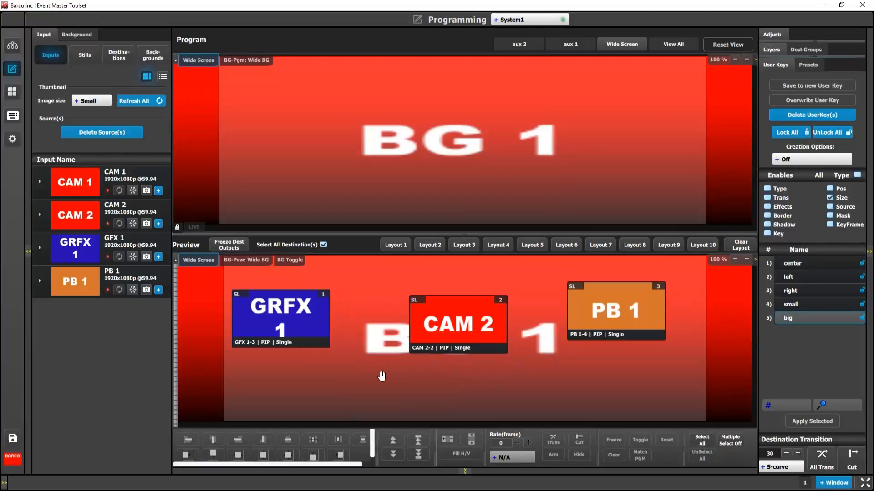
mouse_move(556, 330)
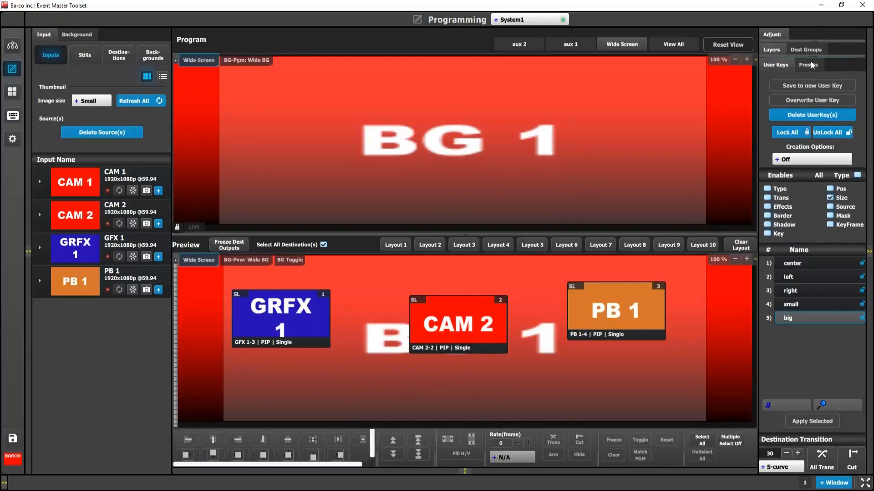
Save the row of three windows from preview as preset 'look 1'.
click(808, 64)
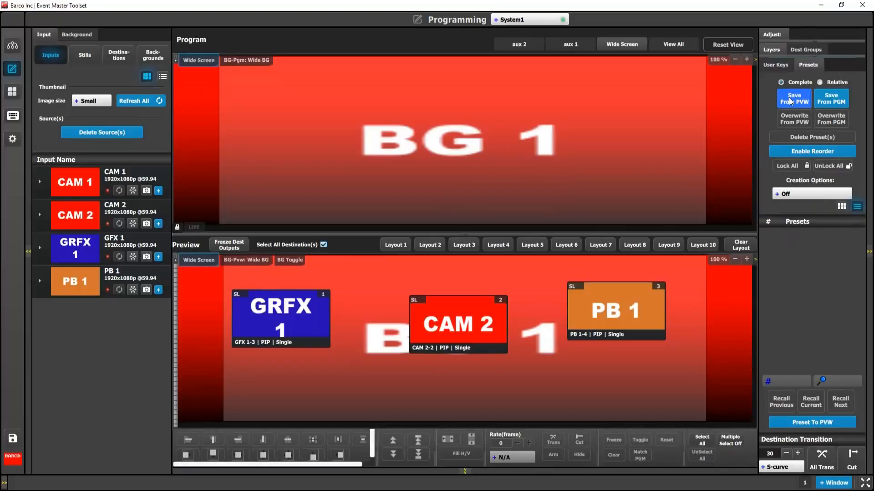
click(793, 99)
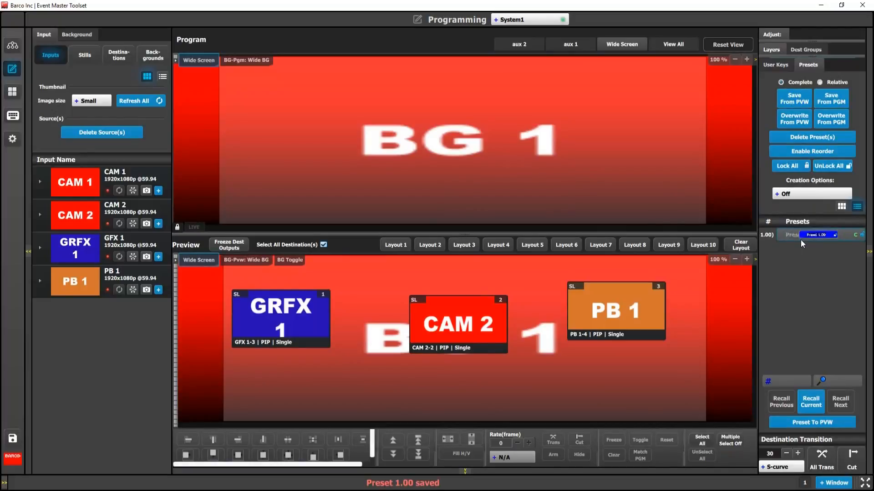
text(look 1)
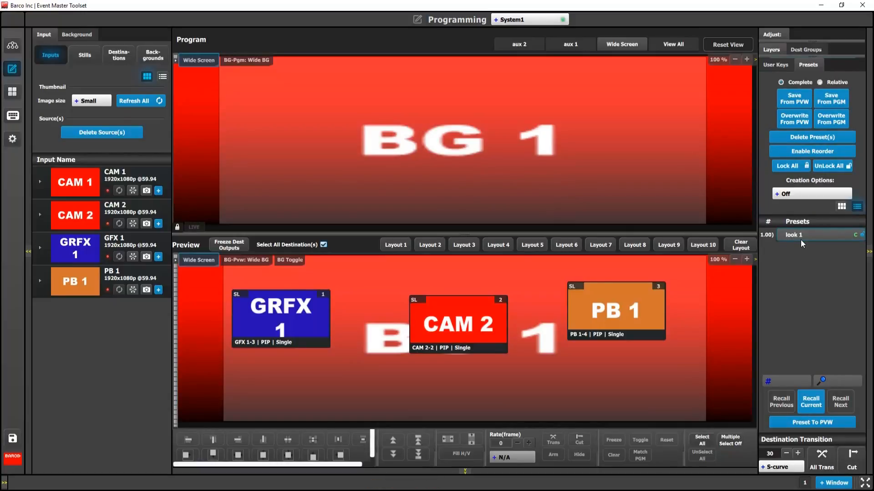
Move GRFX 1 to top centre and PB 1 over CAM 2, then save as preset 'look 2'.
click(774, 65)
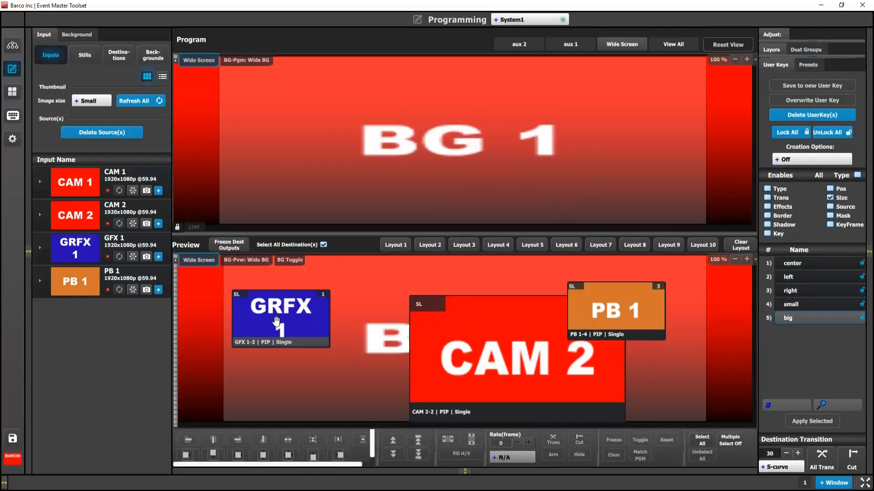
drag(280, 318, 389, 298)
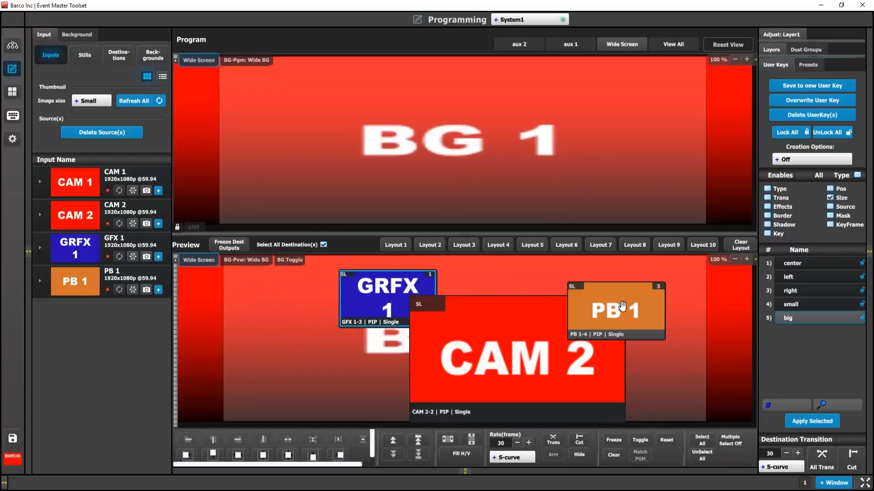
drag(616, 309, 638, 396)
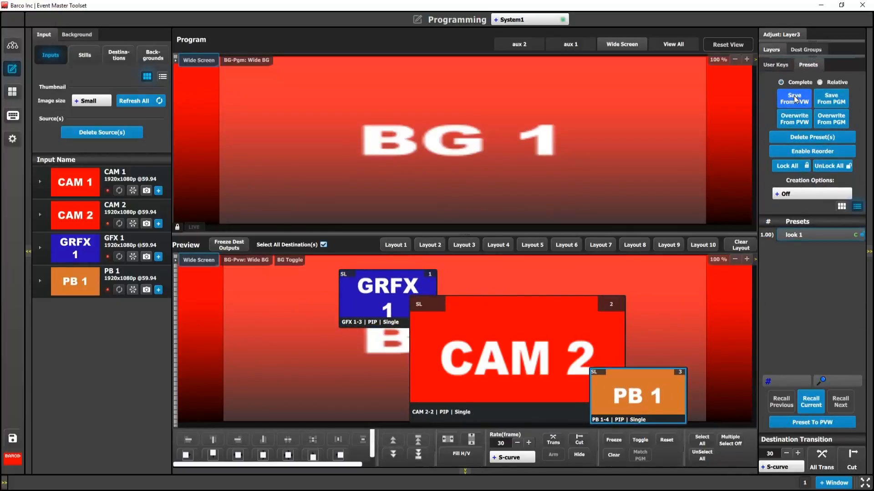
click(794, 98)
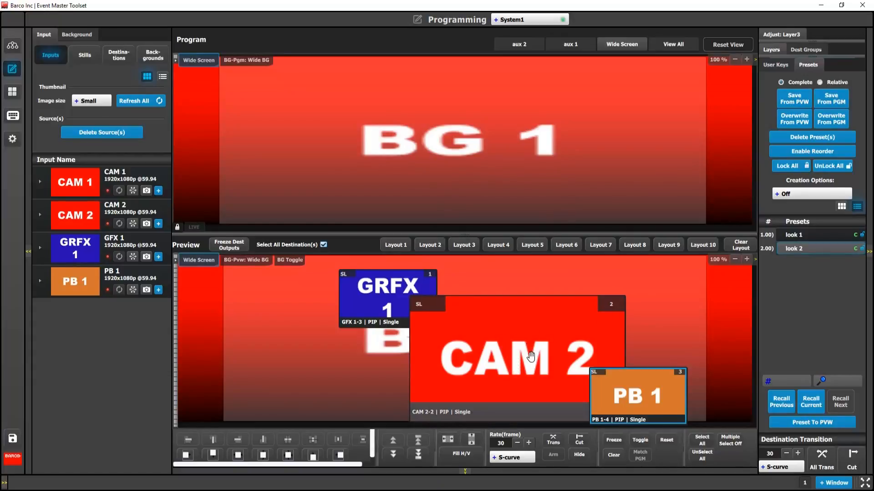
mouse_move(547, 352)
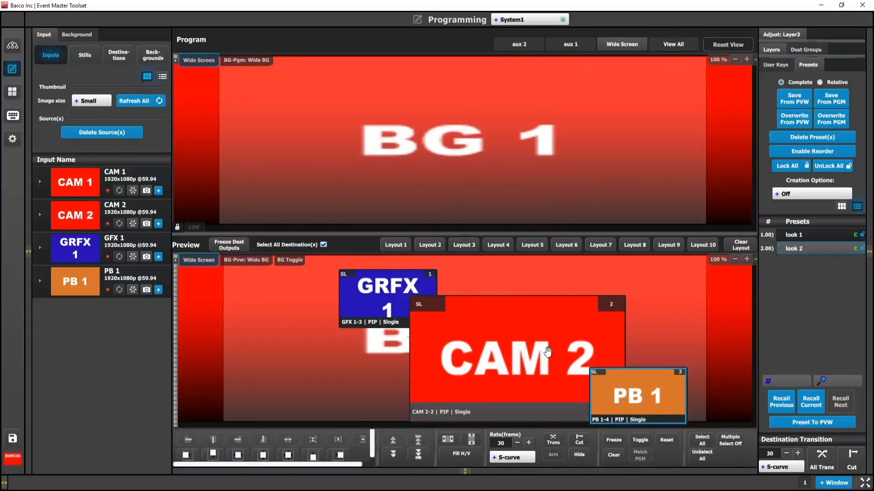
mouse_move(600, 332)
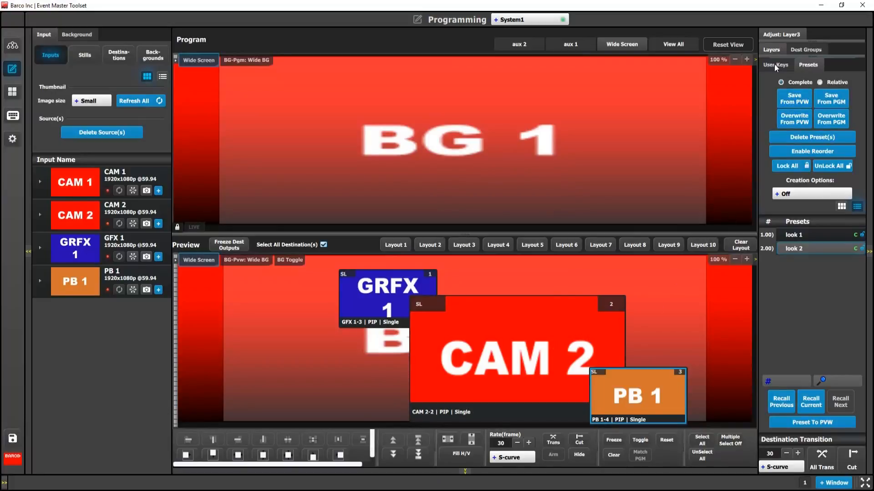
Cascade PB 1 over the shrunken CAM 2 and save the layout as preset 'look 3'.
click(774, 64)
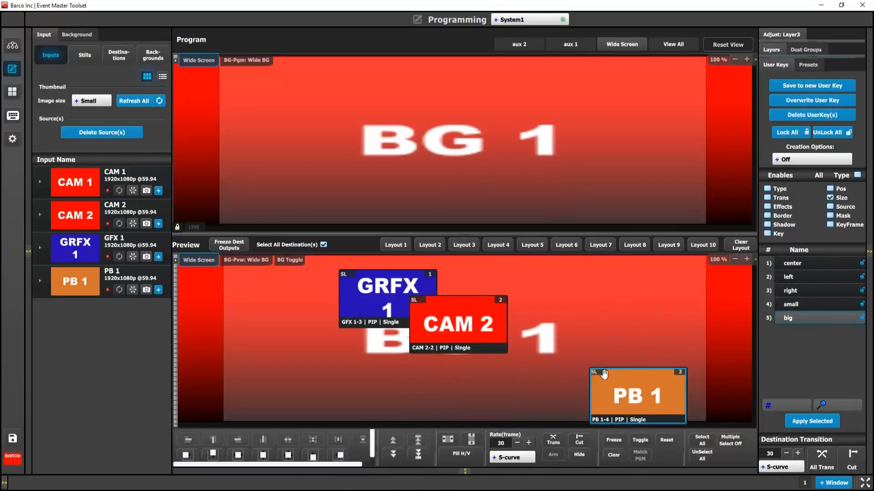
drag(638, 395, 539, 363)
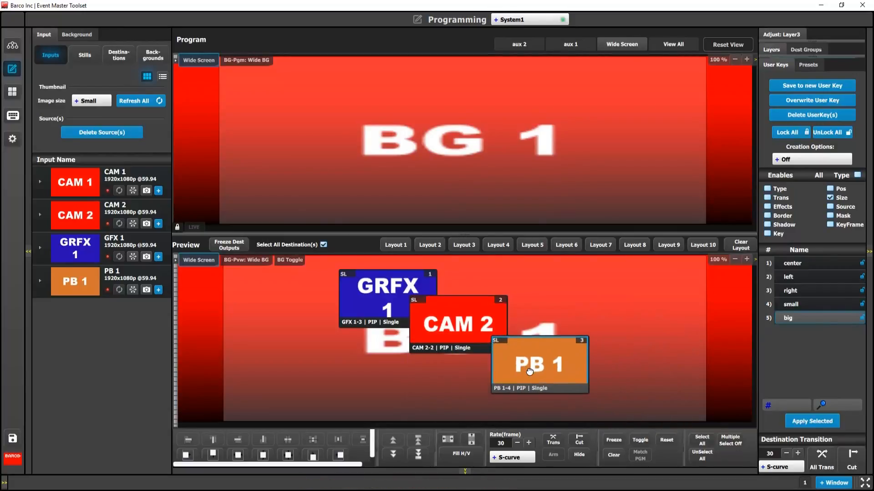
drag(529, 370, 521, 365)
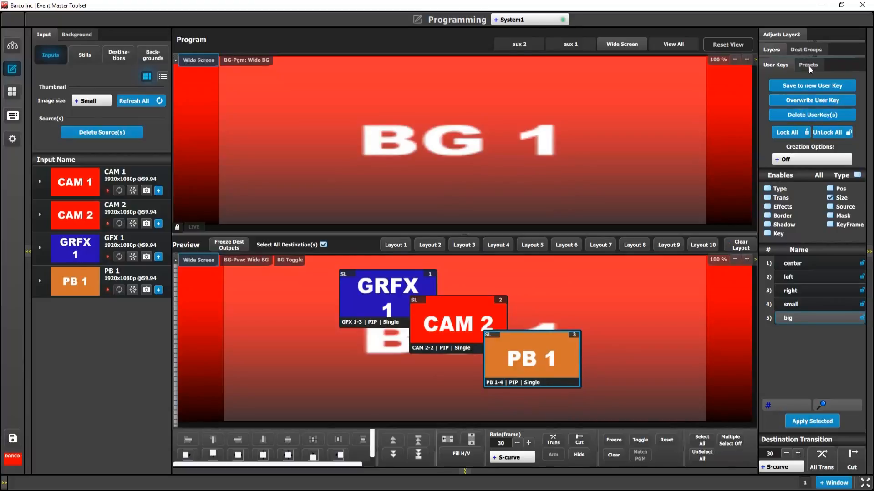
click(808, 65)
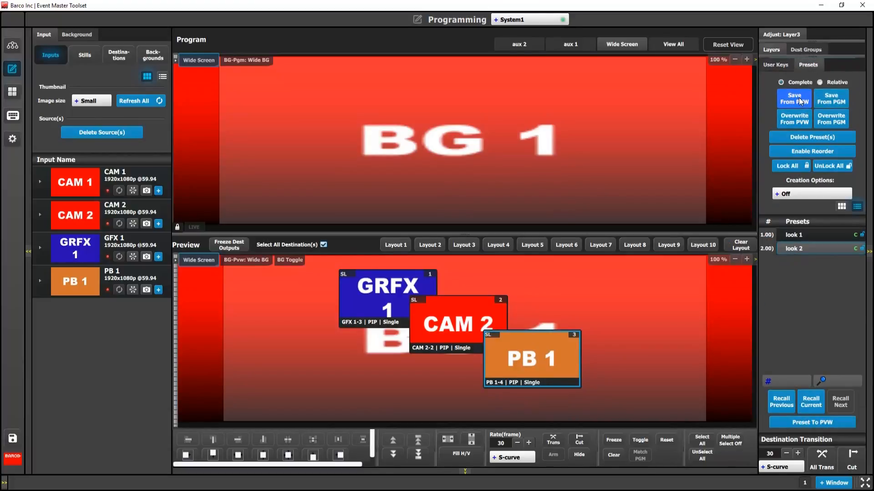
click(794, 98)
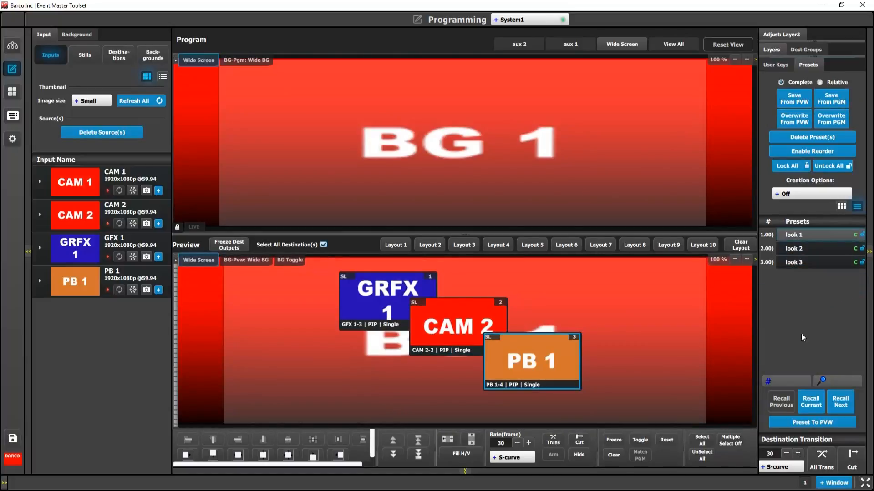
click(810, 402)
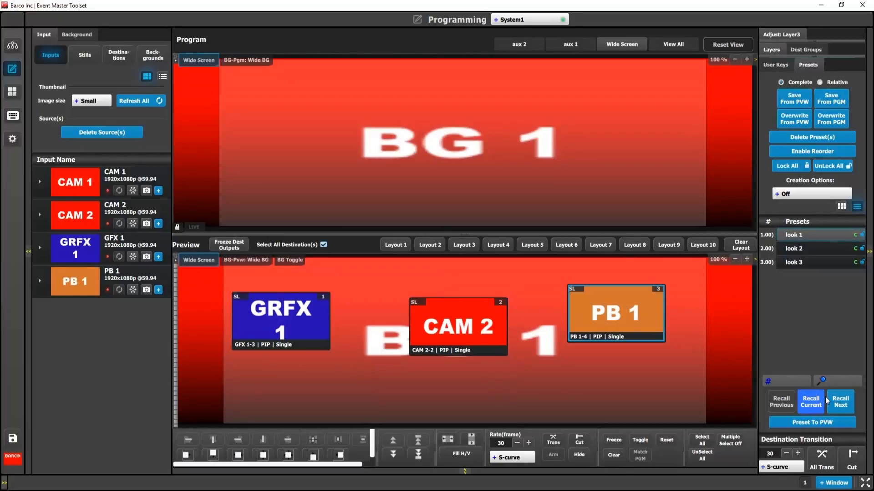
click(839, 401)
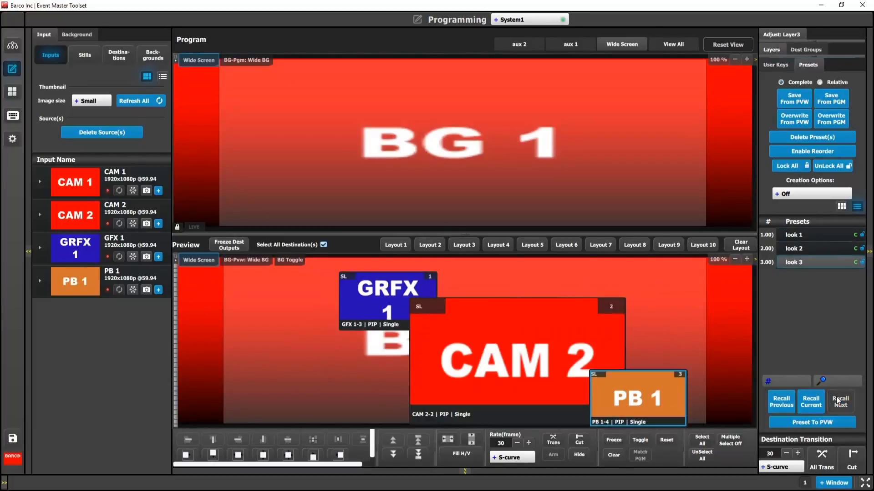
click(781, 400)
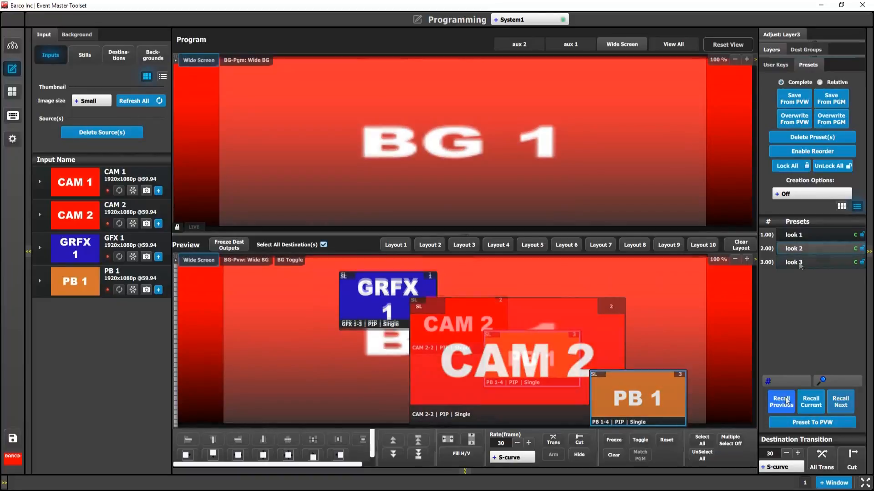
click(781, 401)
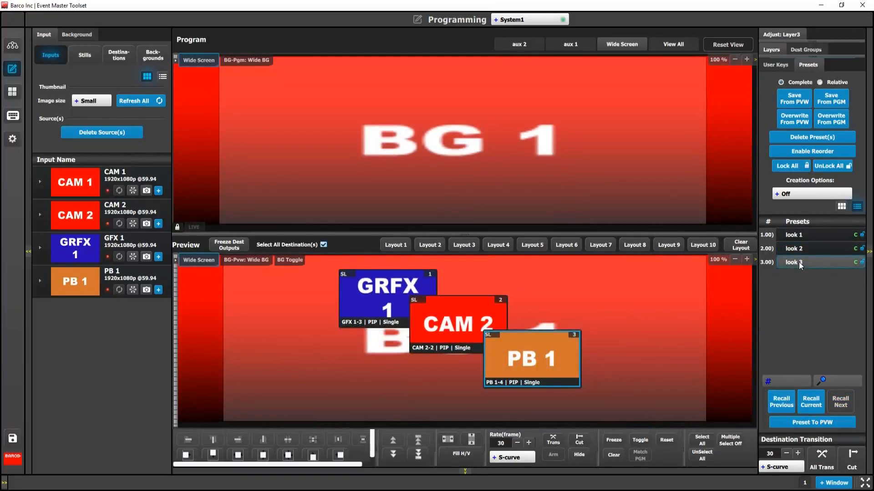